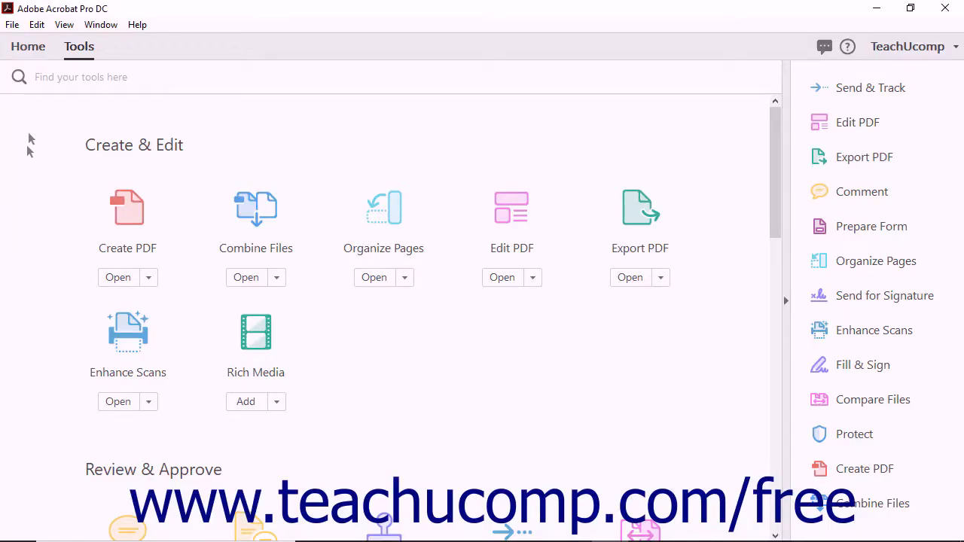
{"action": "mouse_move", "coordinate": [51, 136]}
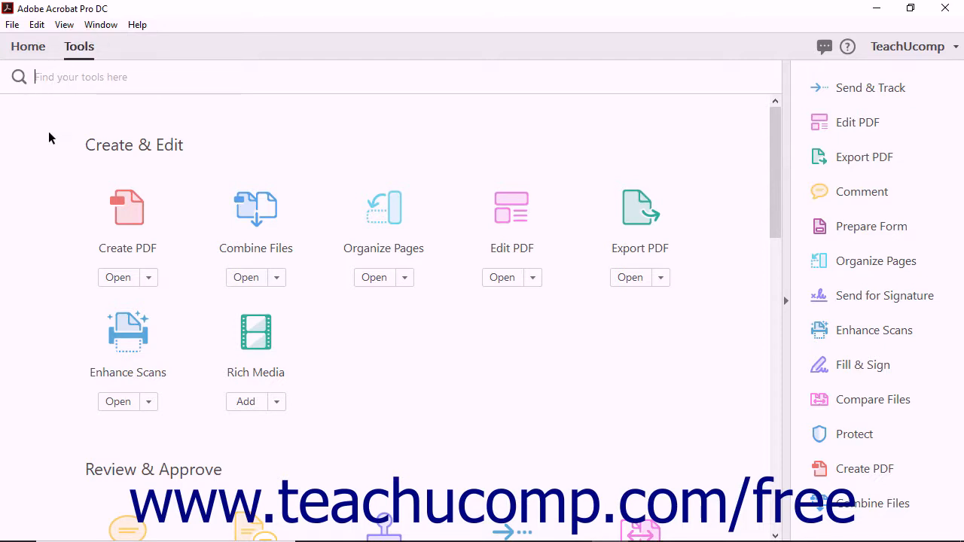
{"action": "mouse_move", "coordinate": [89, 96]}
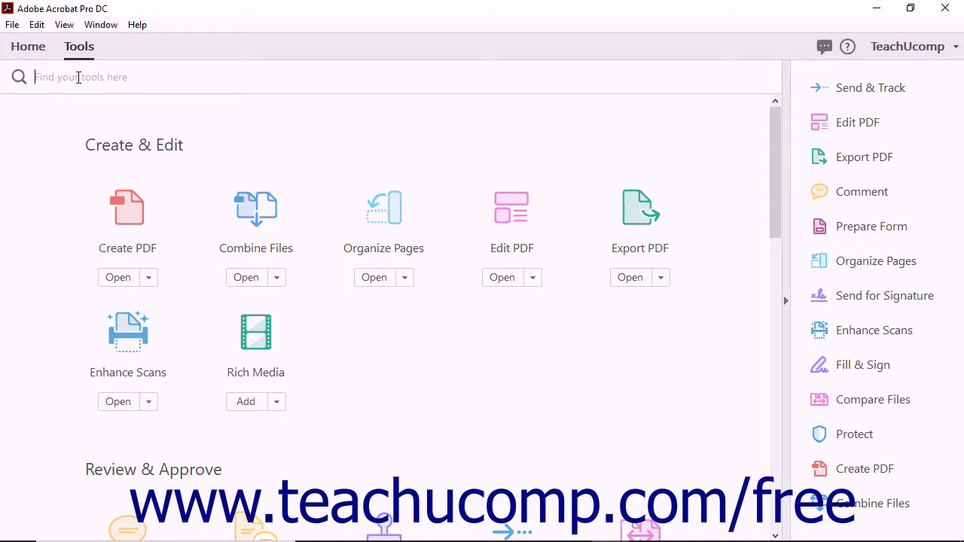
{"action": "type", "text": "v"}
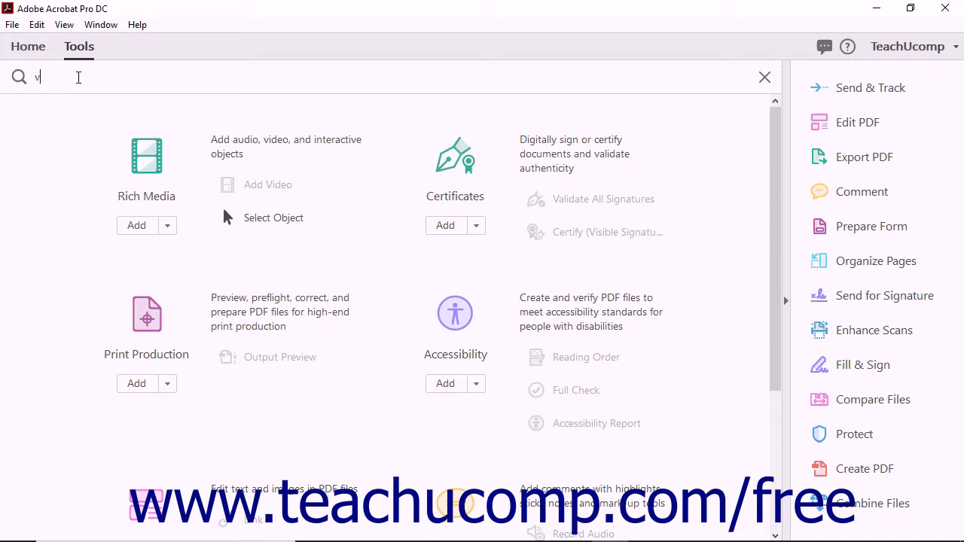
{"action": "mouse_move", "coordinate": [727, 81]}
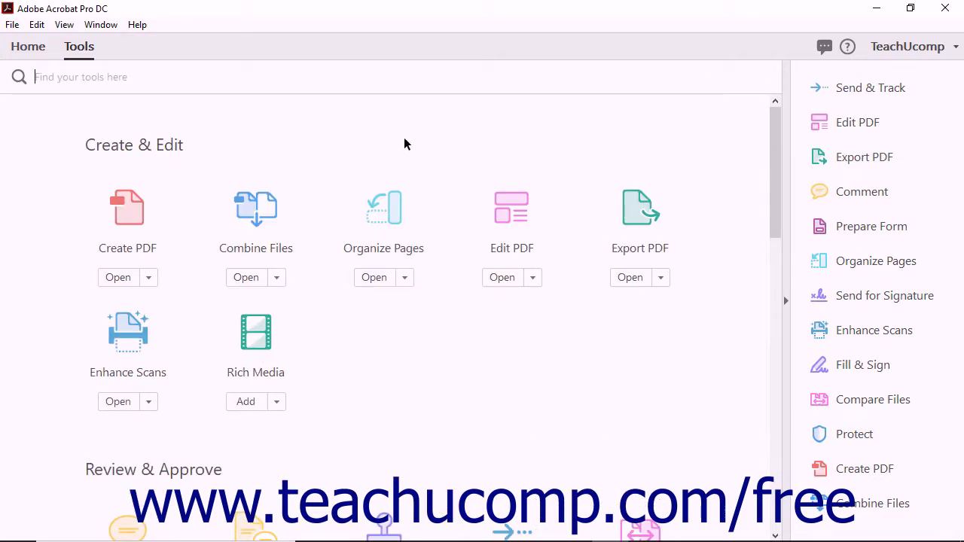
{"action": "mouse_move", "coordinate": [232, 169]}
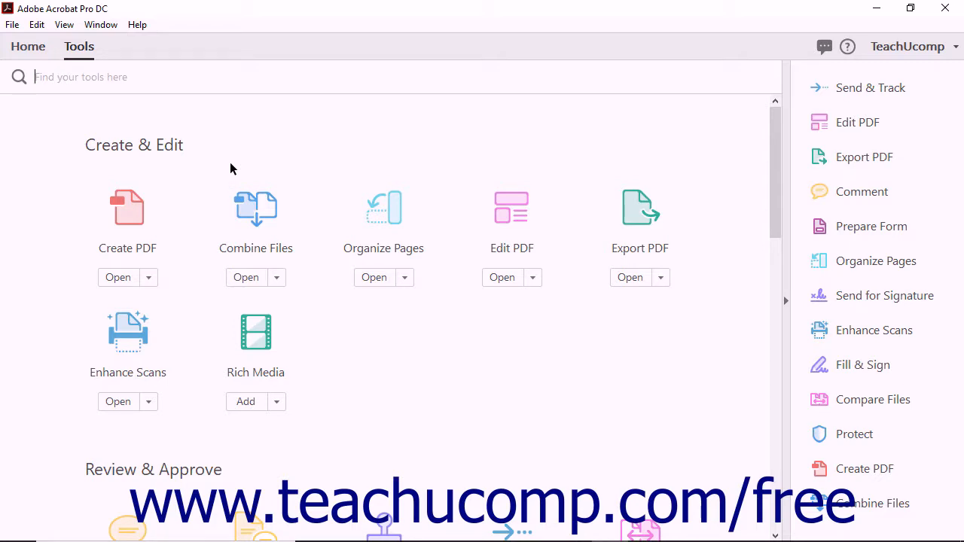
{"action": "scroll", "scroll_direction": "down", "scroll_amount": 3}
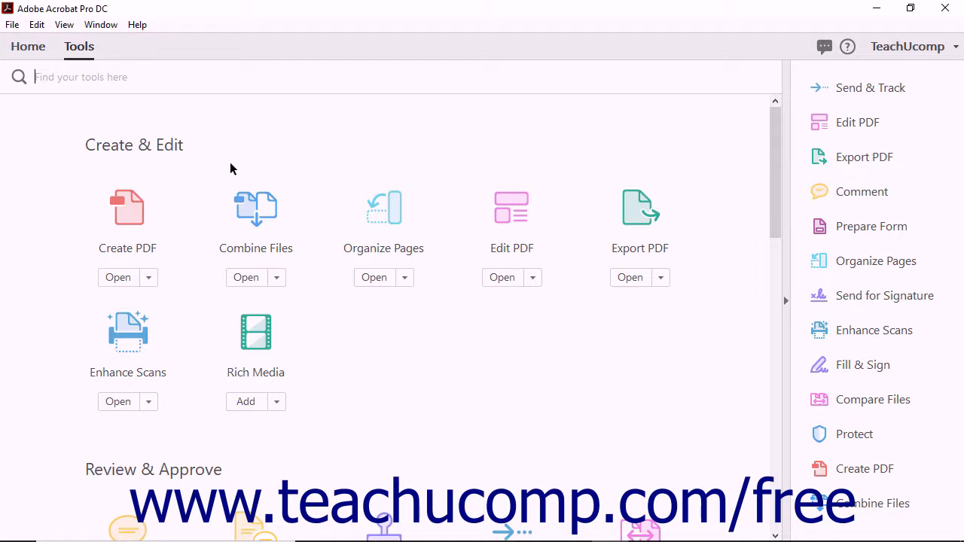
{"action": "scroll", "scroll_direction": "down", "scroll_amount": 3}
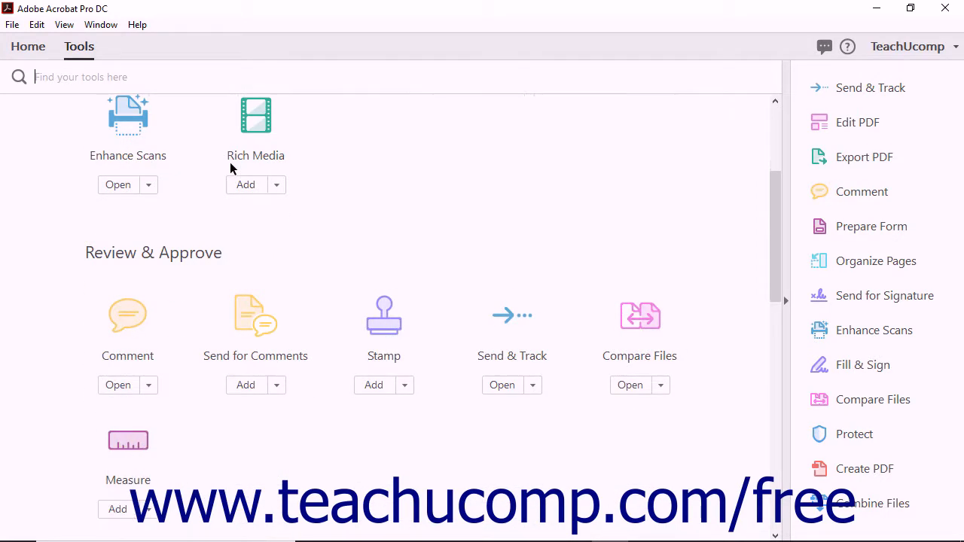
{"action": "scroll", "scroll_direction": "down", "scroll_amount": 3}
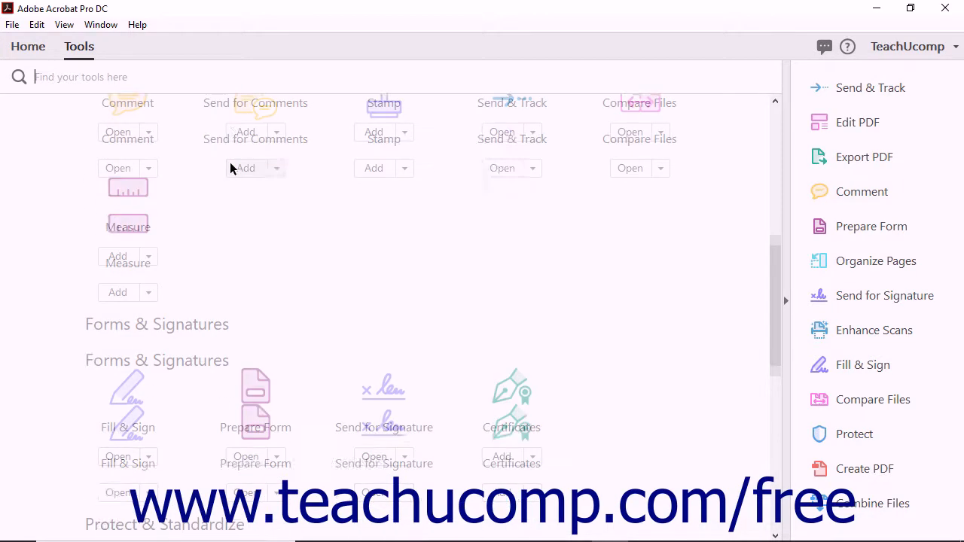
{"action": "scroll", "scroll_direction": "down", "scroll_amount": 3}
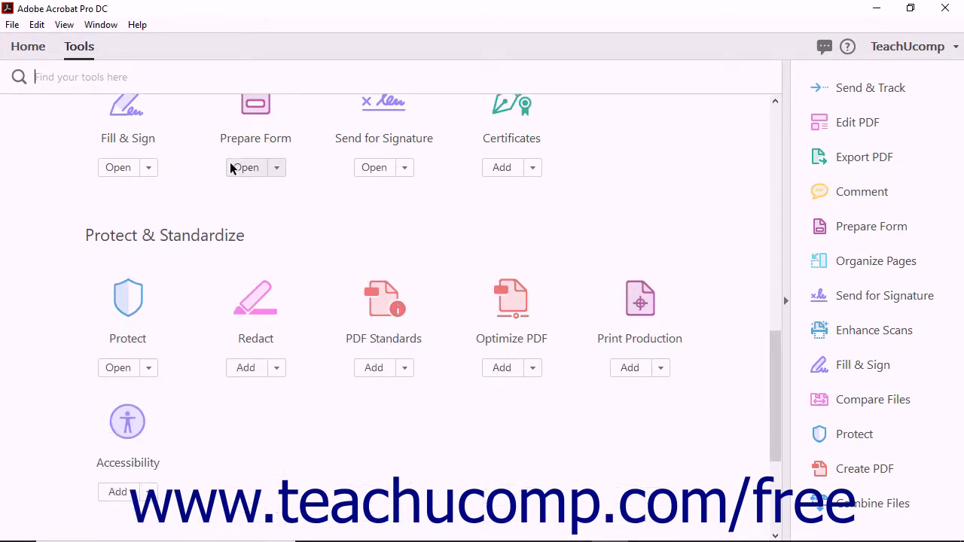
{"action": "scroll", "scroll_direction": "down", "scroll_amount": 3}
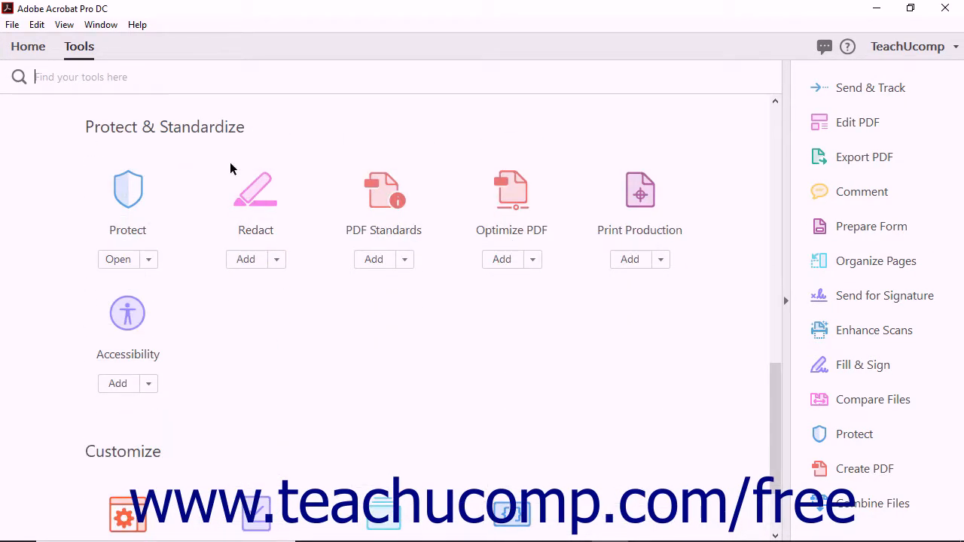
{"action": "scroll", "scroll_direction": "down", "scroll_amount": 3}
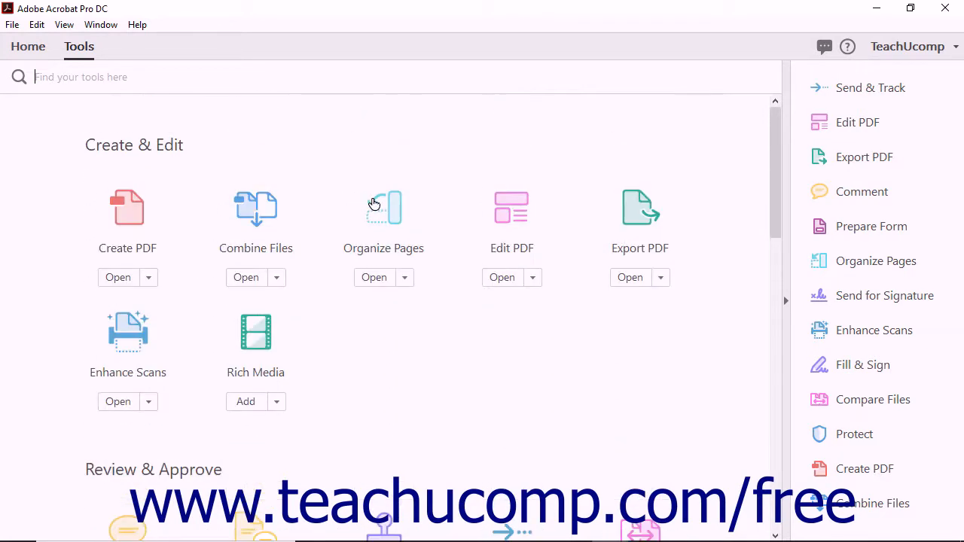
{"action": "mouse_move", "coordinate": [440, 208]}
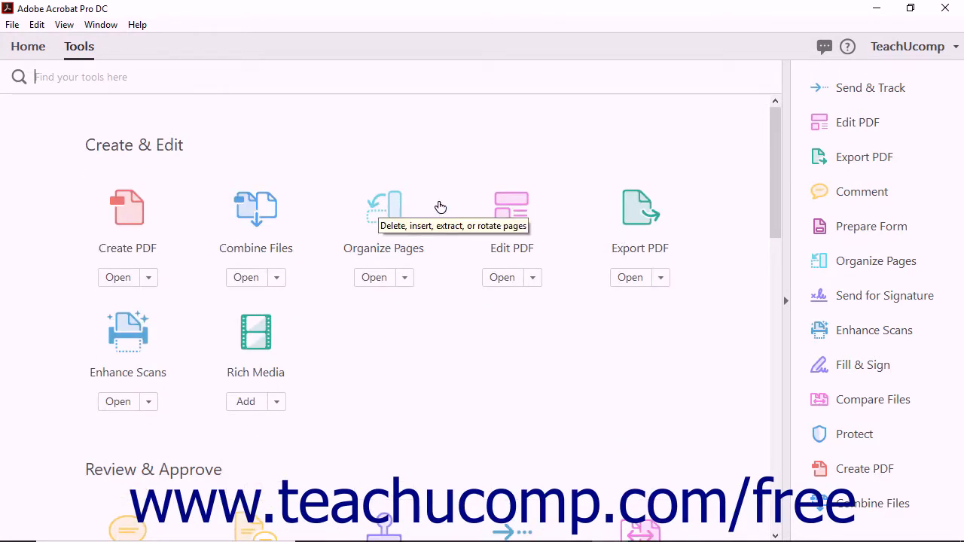
{"action": "mouse_move", "coordinate": [889, 187]}
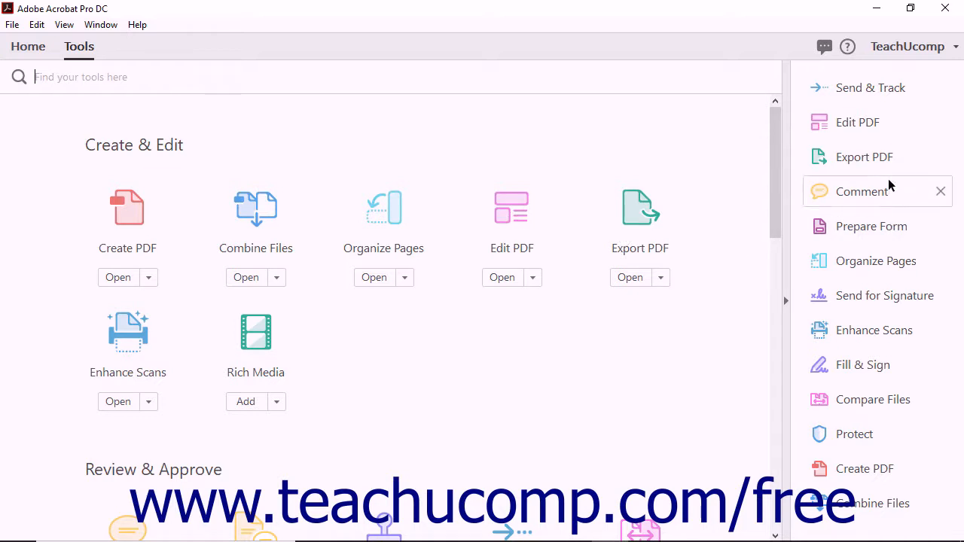
{"action": "mouse_move", "coordinate": [901, 400]}
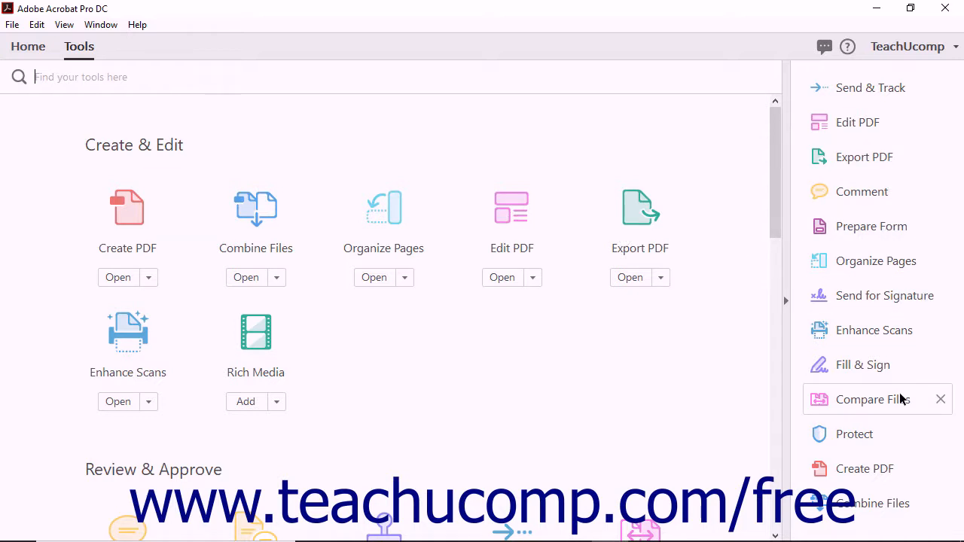
{"action": "mouse_move", "coordinate": [877, 468]}
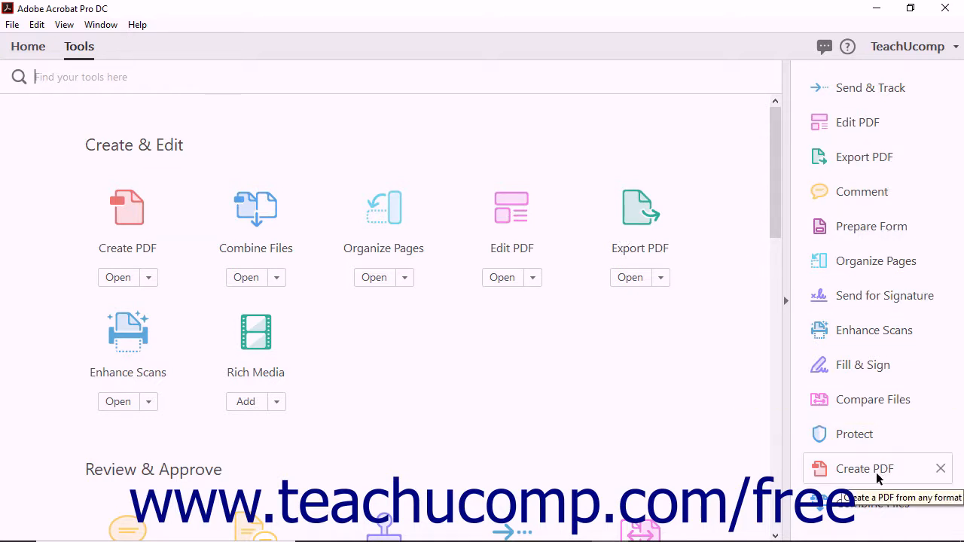